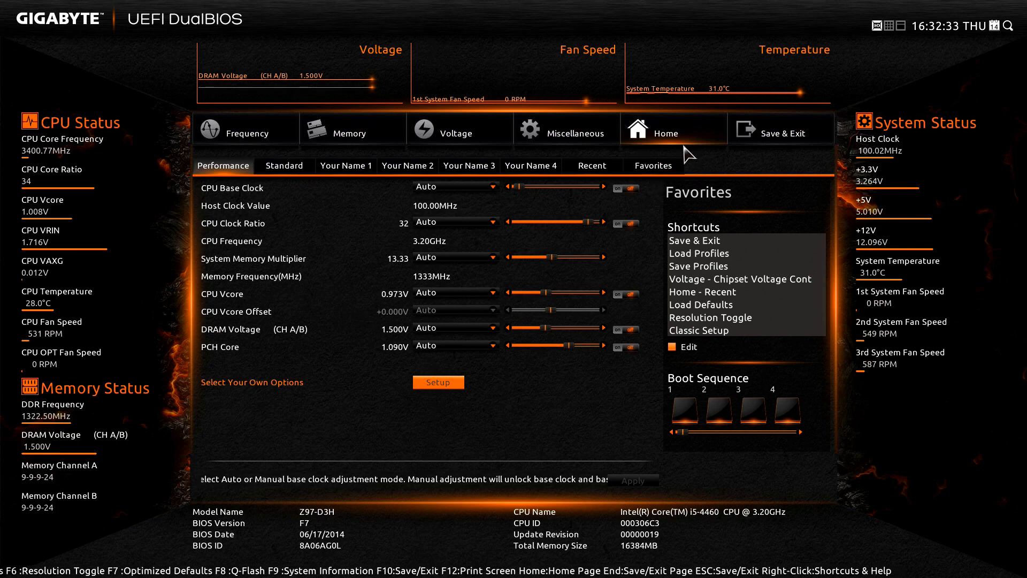
mouse_move(713, 346)
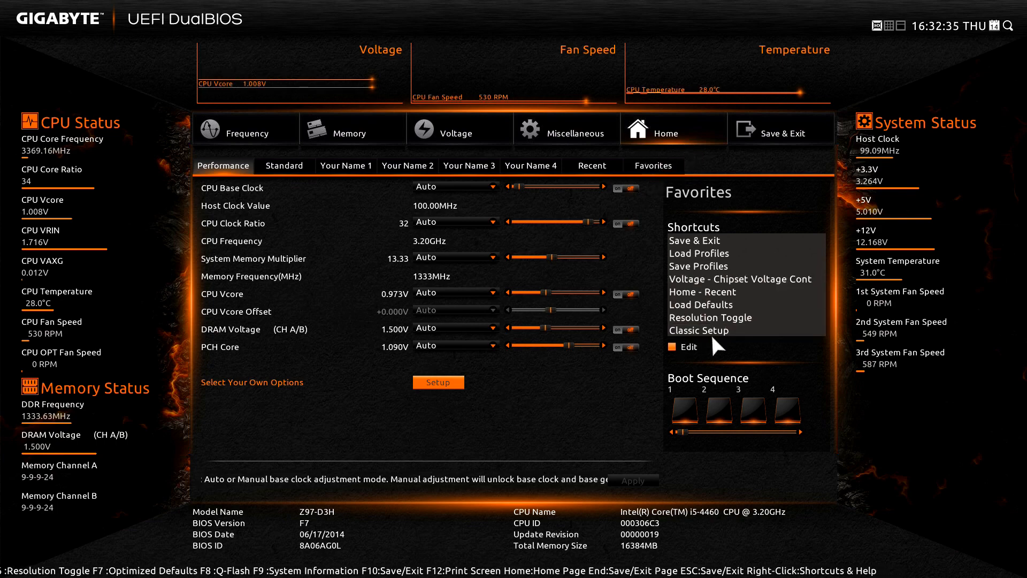
Switch from the home screen to Classic Setup, landing on Power Management
left_click(697, 331)
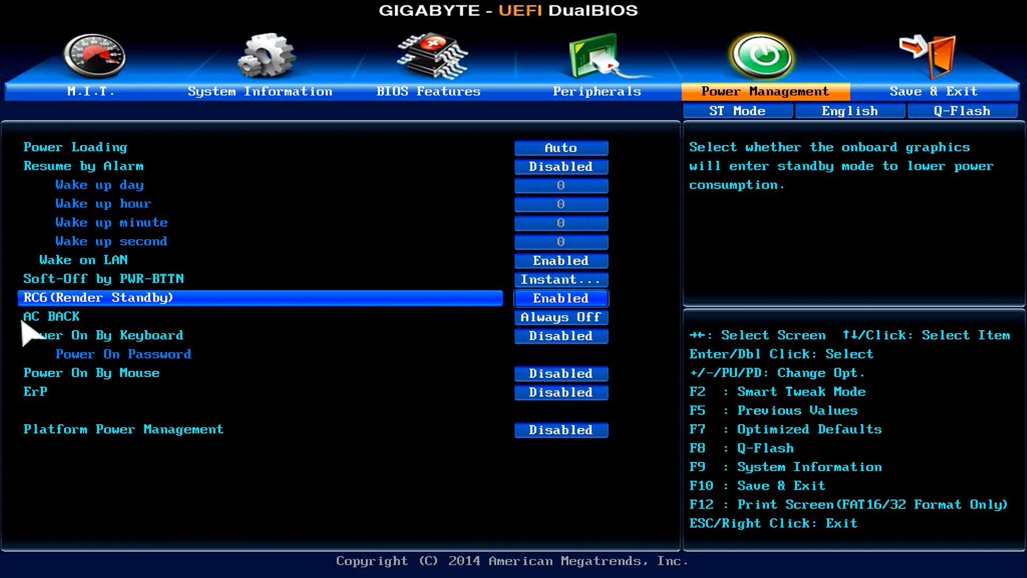
mouse_move(737, 111)
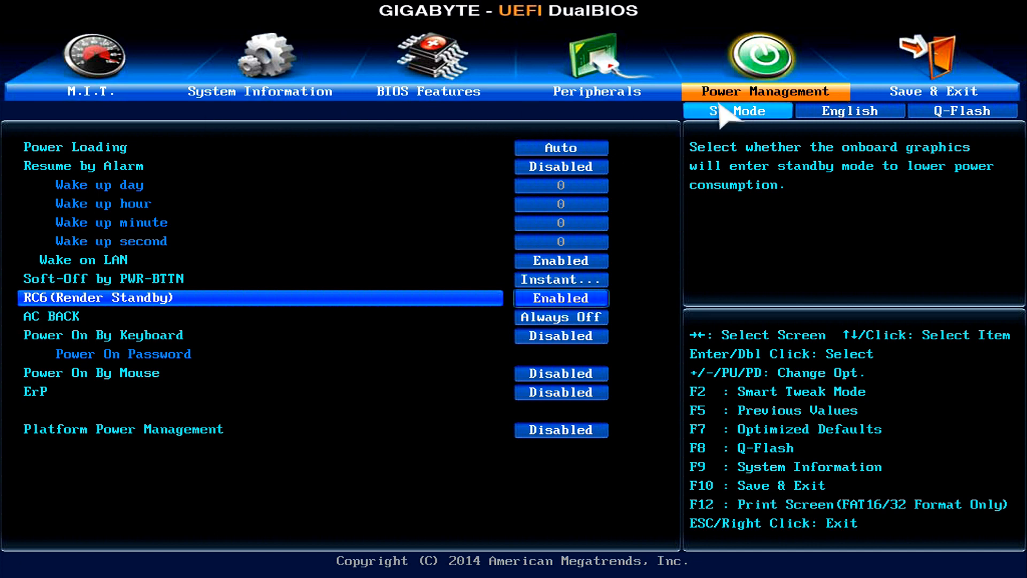
mouse_move(109, 400)
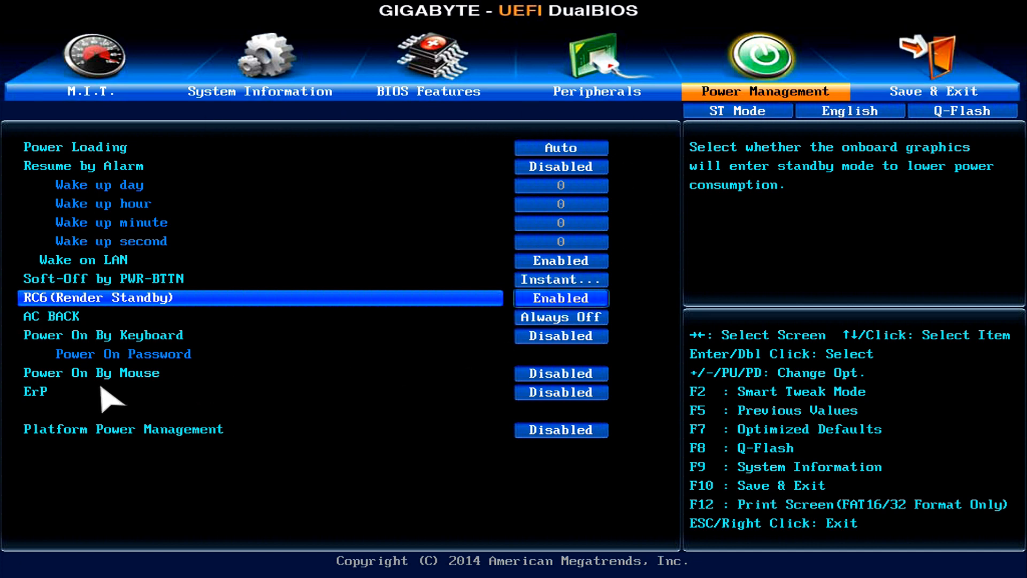
mouse_move(62, 410)
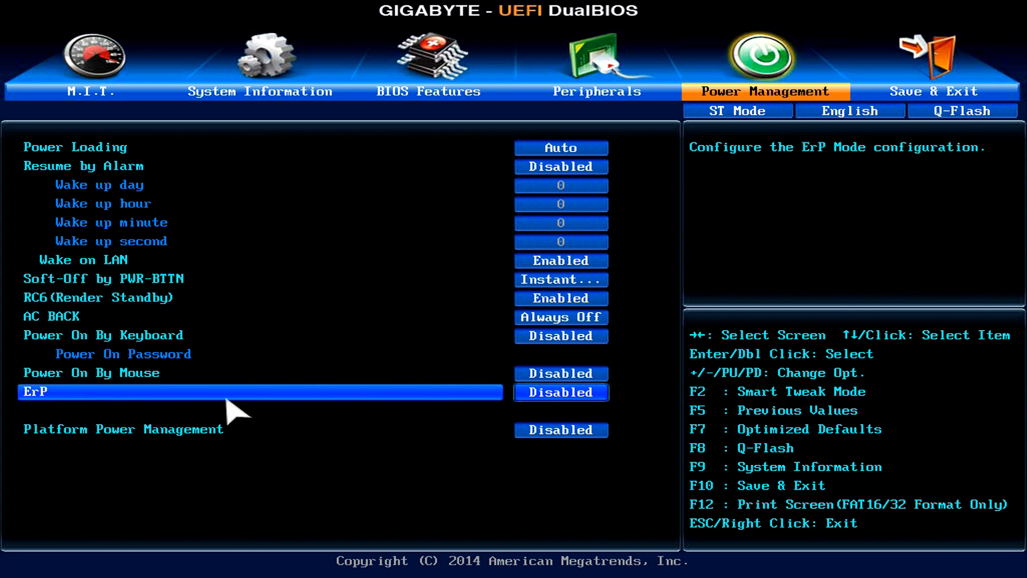
mouse_move(556, 404)
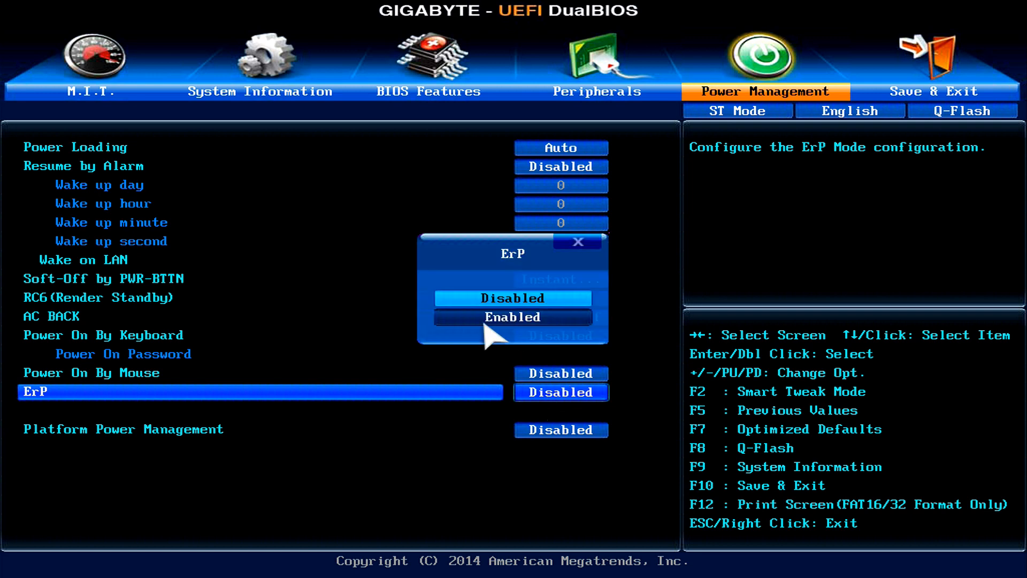
Set ErP to Enabled, greying out power-on by keyboard and mouse
left_click(511, 316)
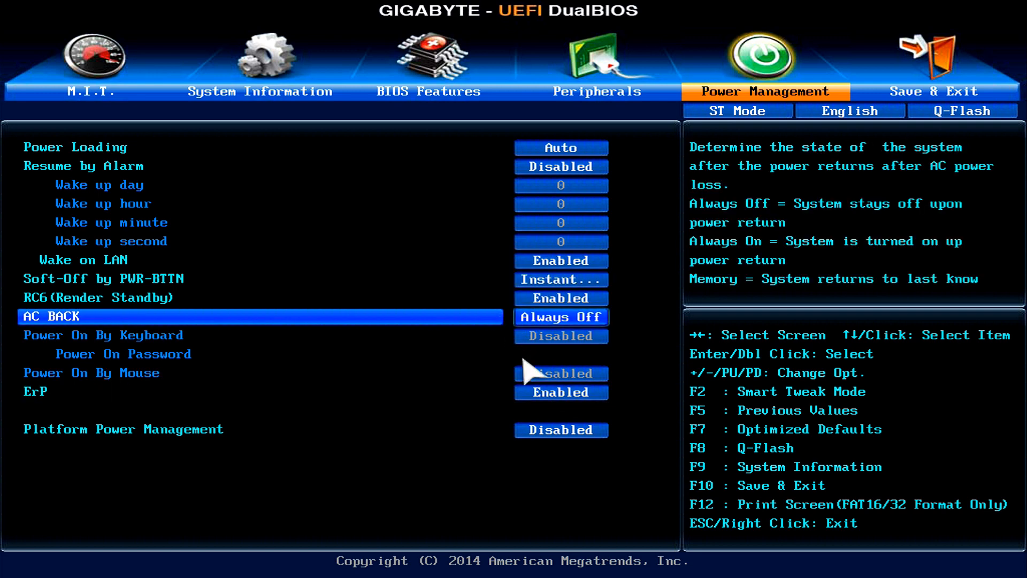